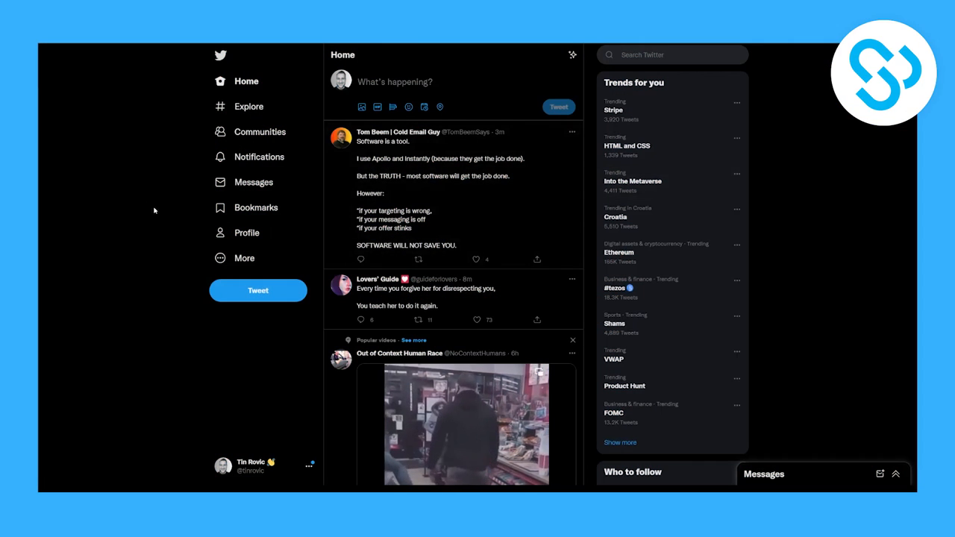
Switch from the home feed to the direct messages inbox.
left_click(254, 182)
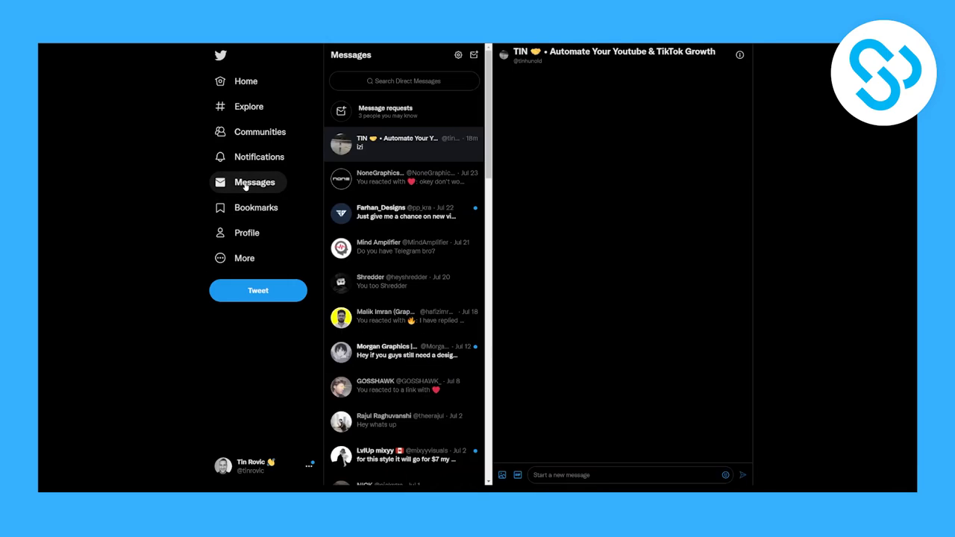
Load the top conversation's thread and bring its latest messages into view.
left_click(403, 142)
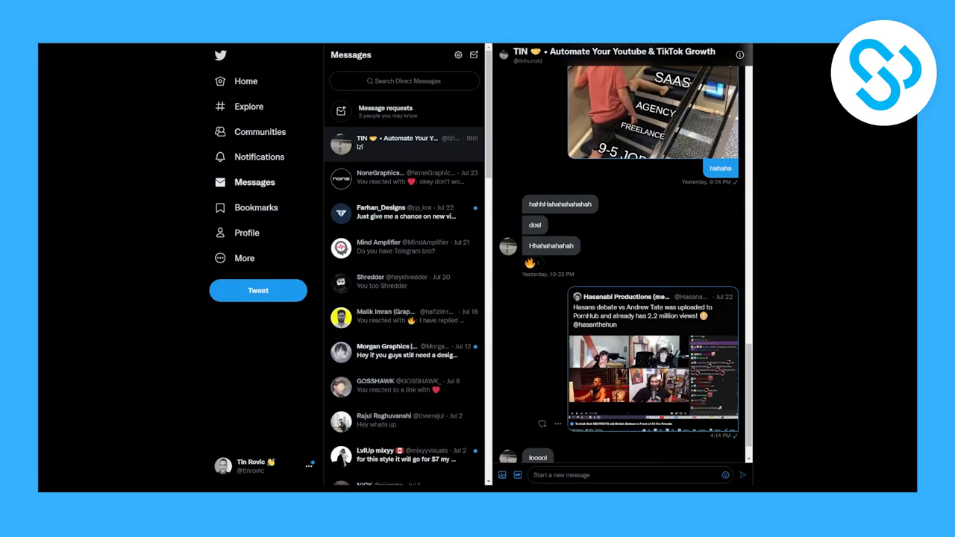
scroll("down", 3)
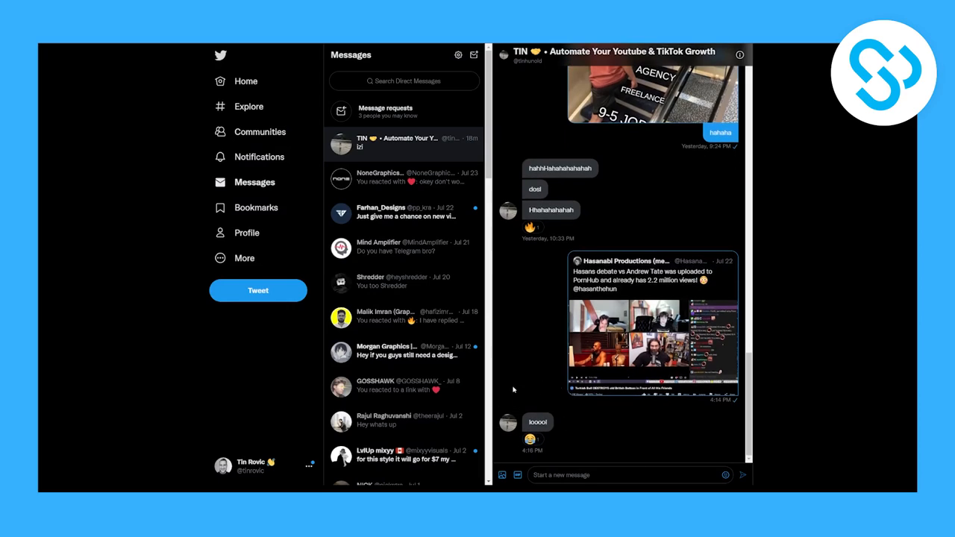
mouse_move(788, 454)
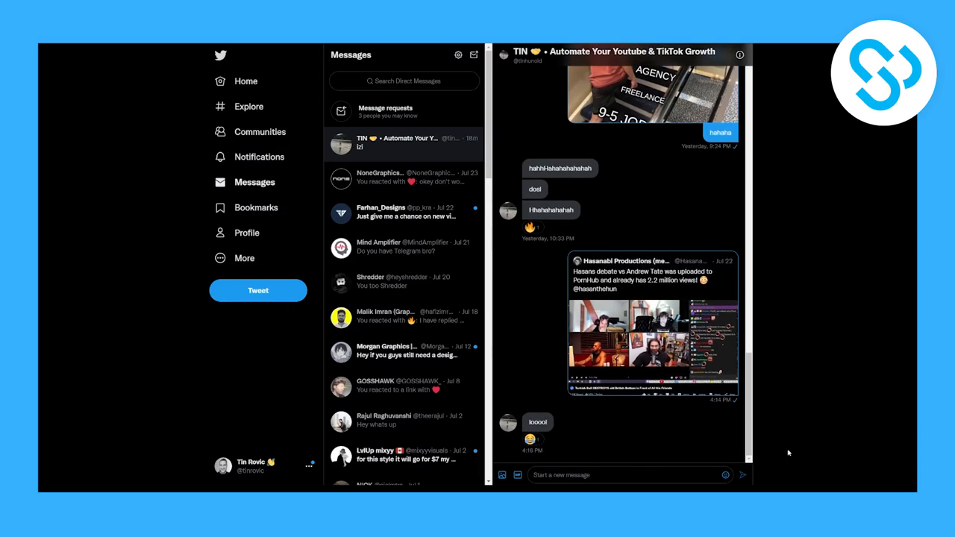
mouse_move(712, 451)
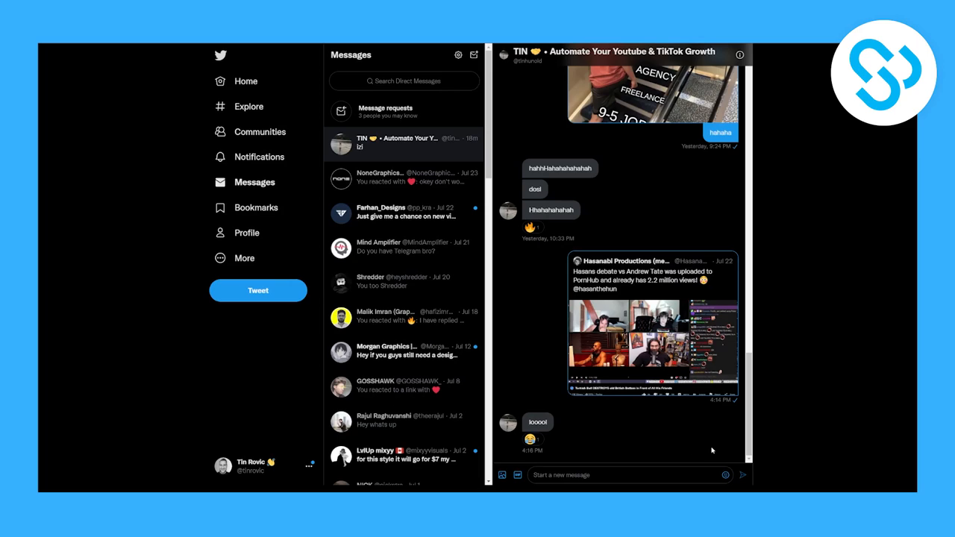
mouse_move(660, 444)
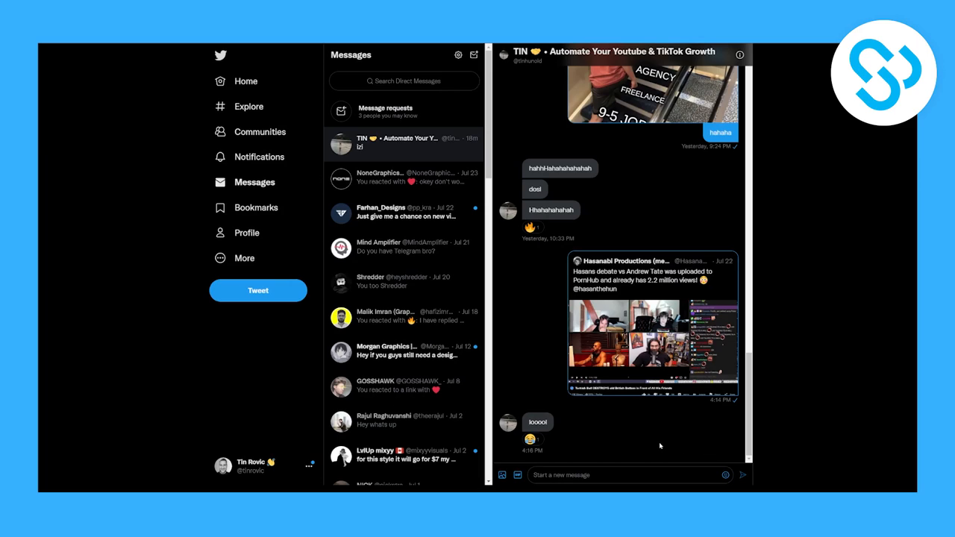